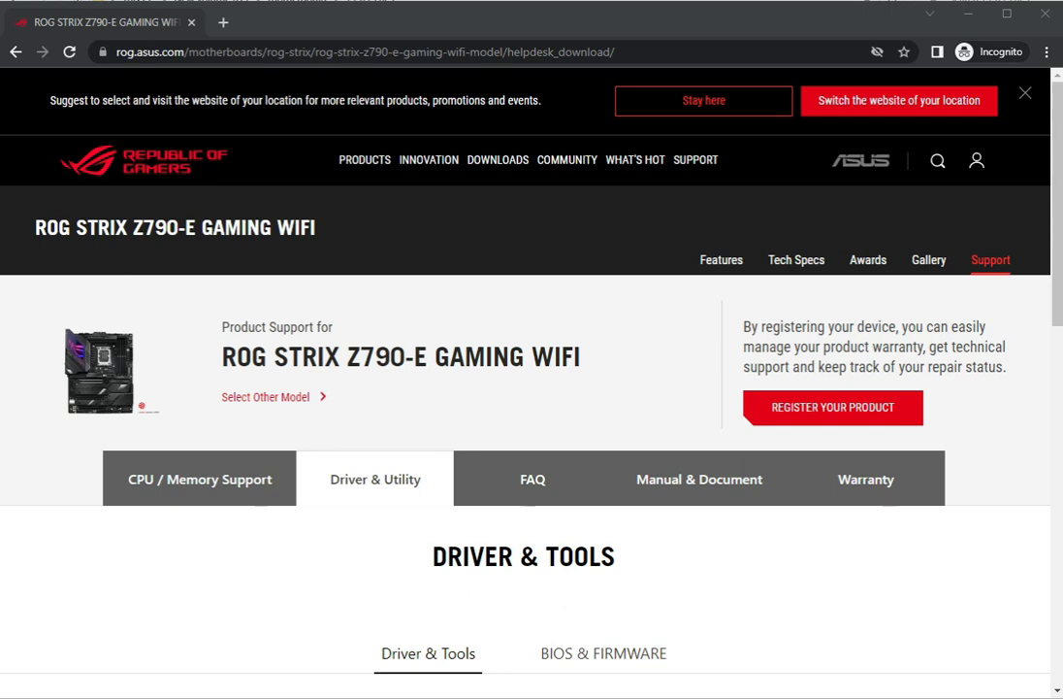
mouse_move(165, 411)
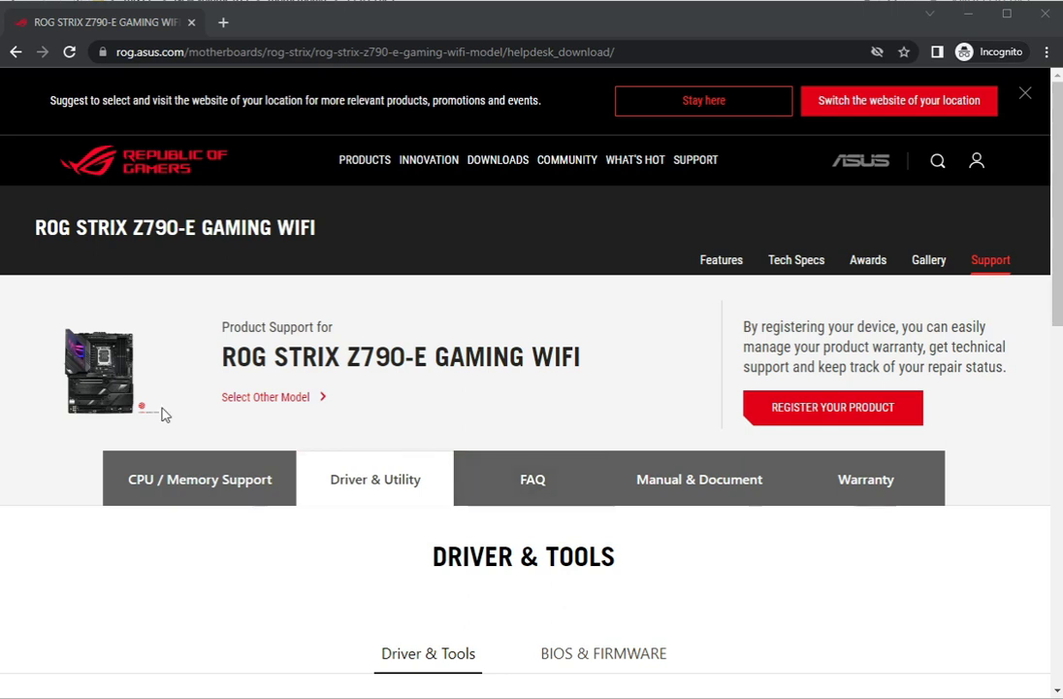
Step: Look at the BIOS & Firmware downloads, then return to the Driver & Utility downloads
click(388, 52)
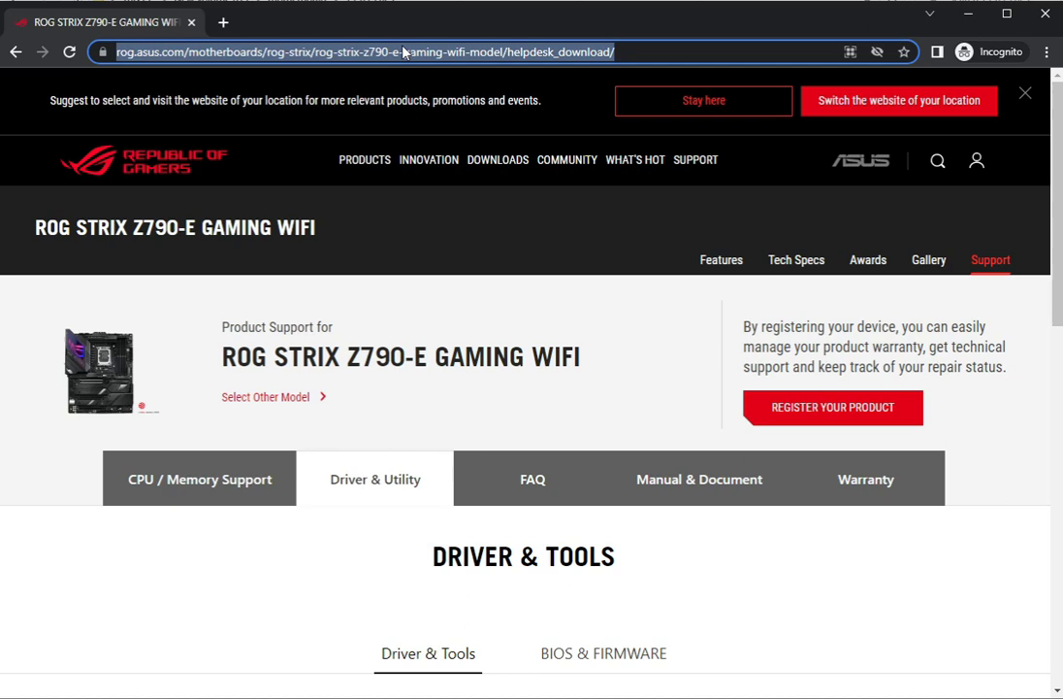
mouse_move(416, 139)
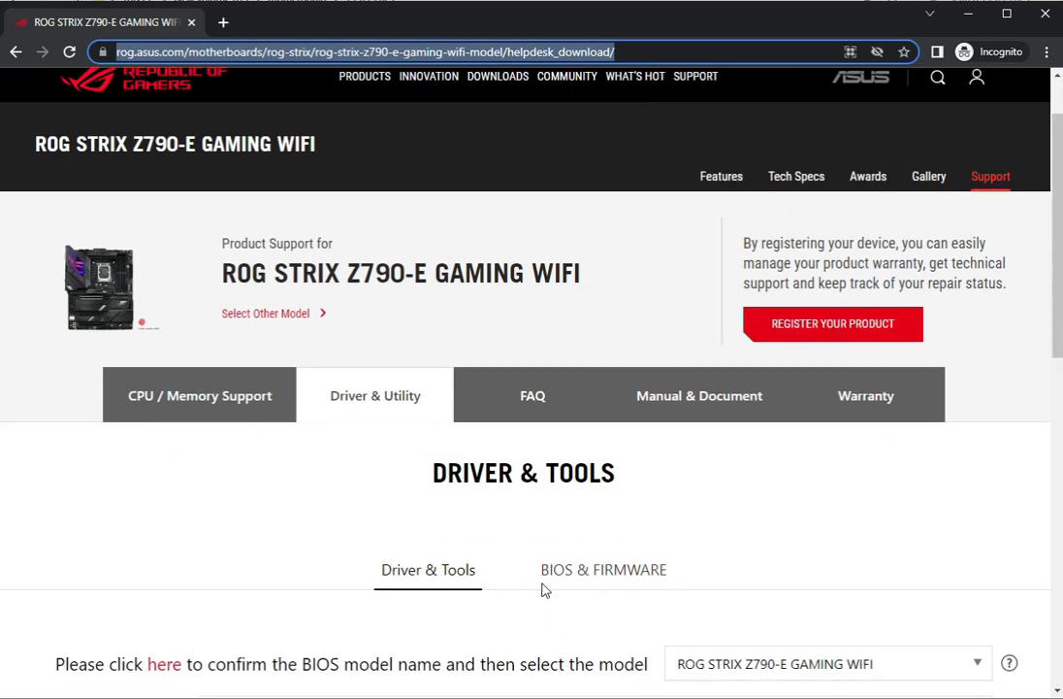
scroll(down, 3)
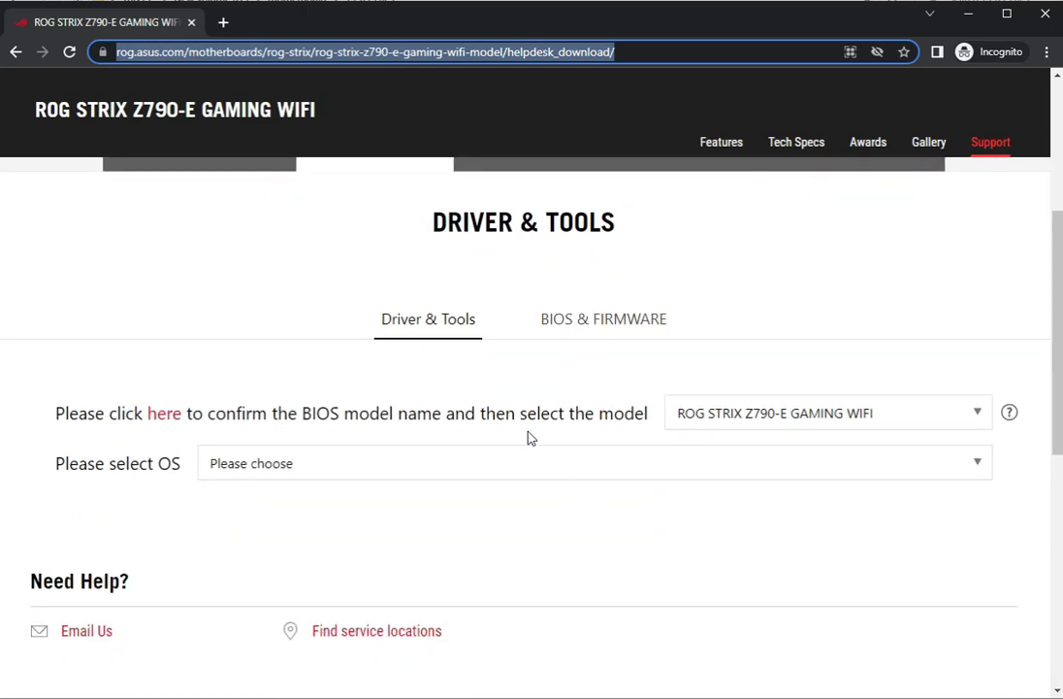
click(603, 318)
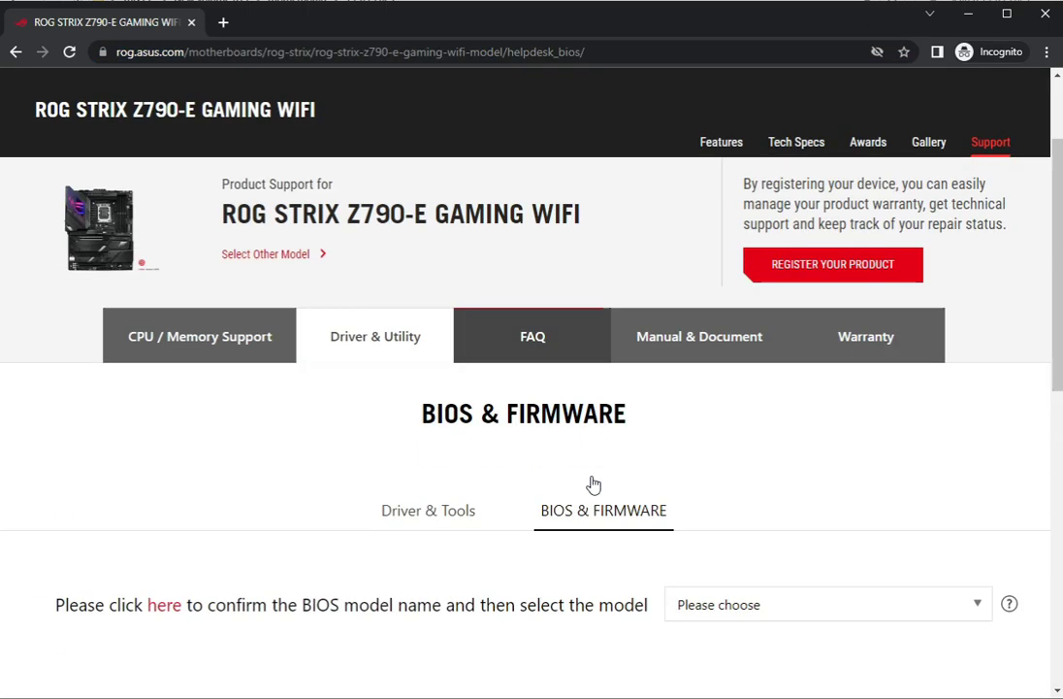
click(426, 509)
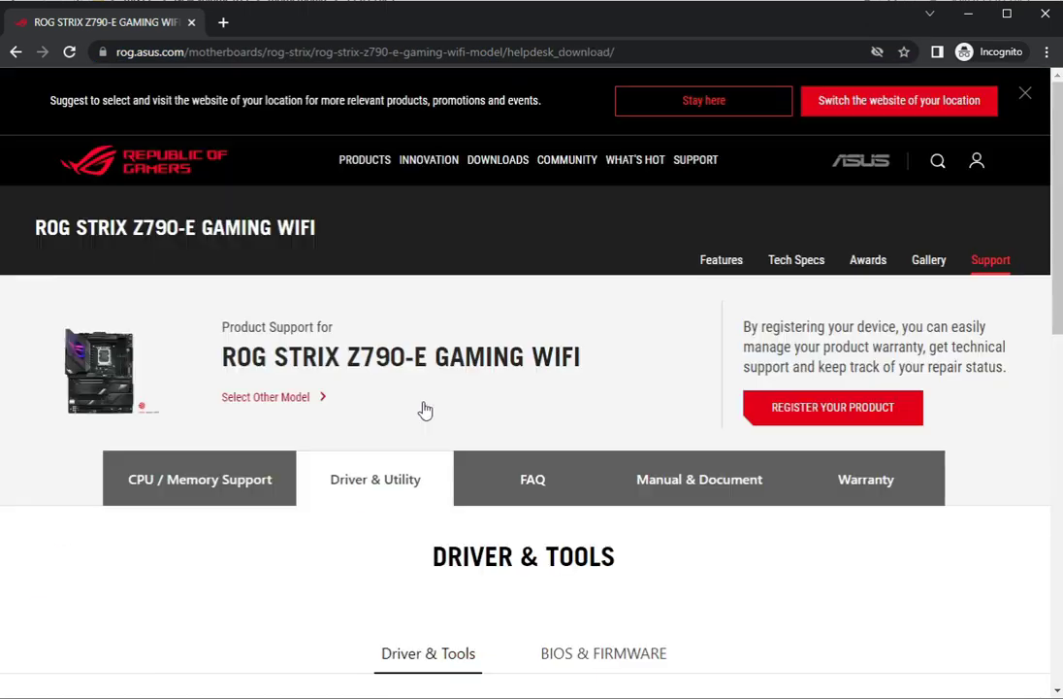
scroll(down, 3)
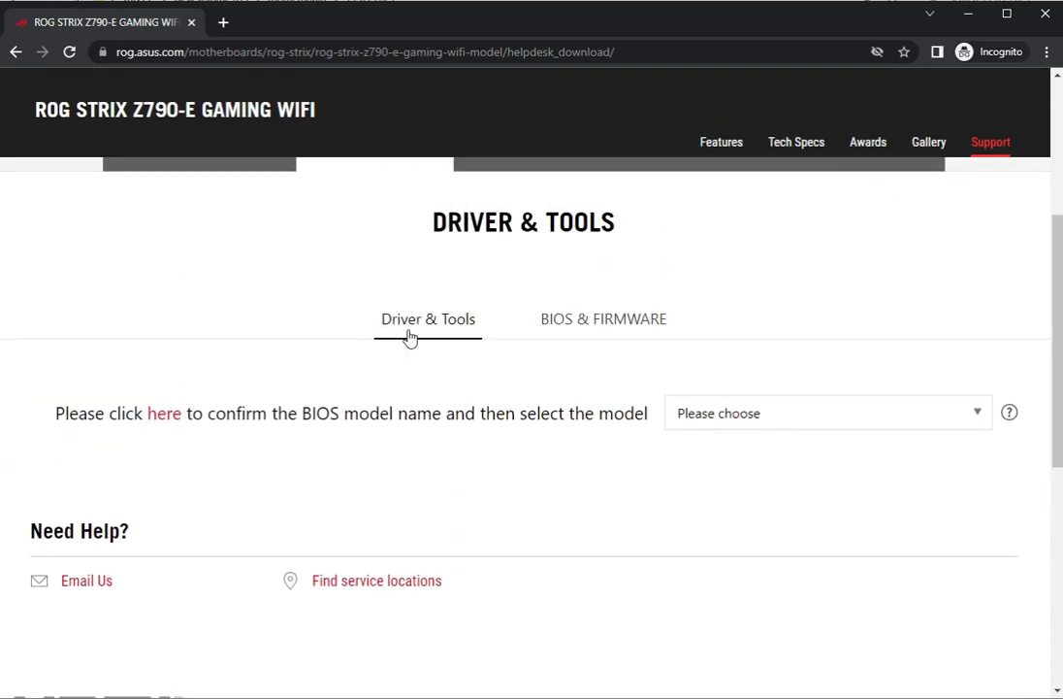
Step: Select the ROG STRIX Z790-E GAMING WIFI model and Windows 10 64-bit as the OS
click(826, 412)
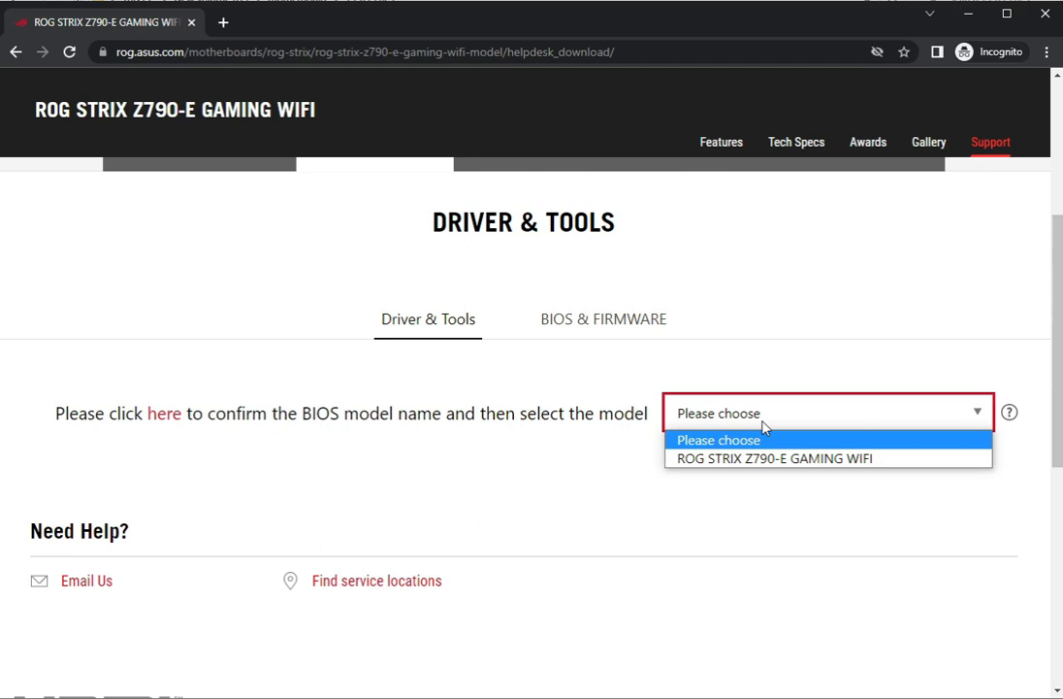
click(773, 458)
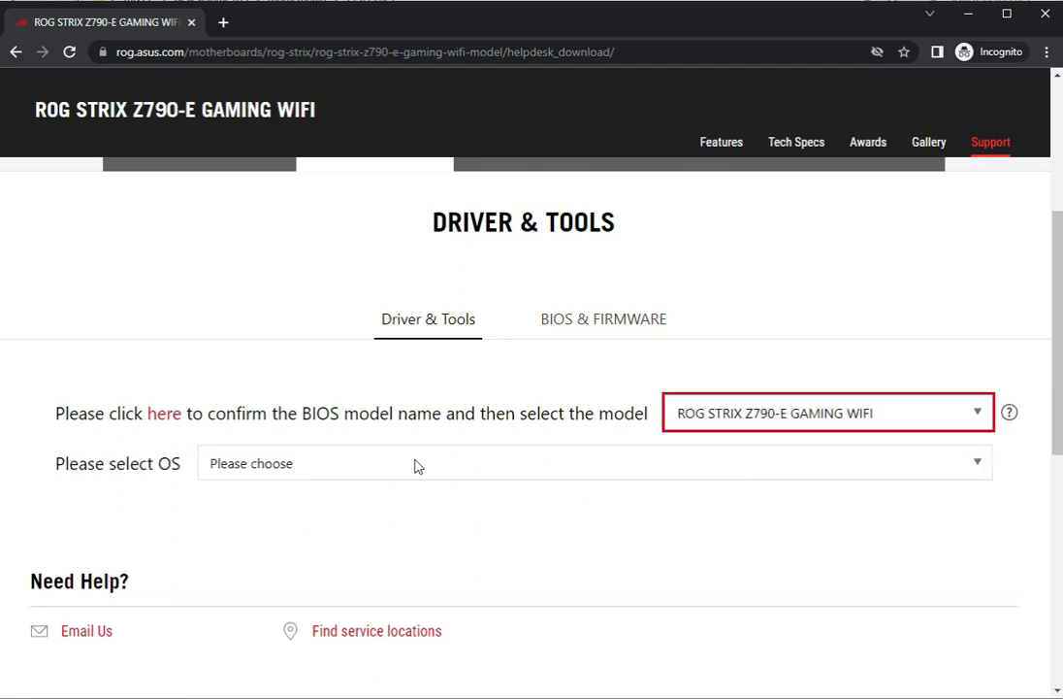
click(593, 463)
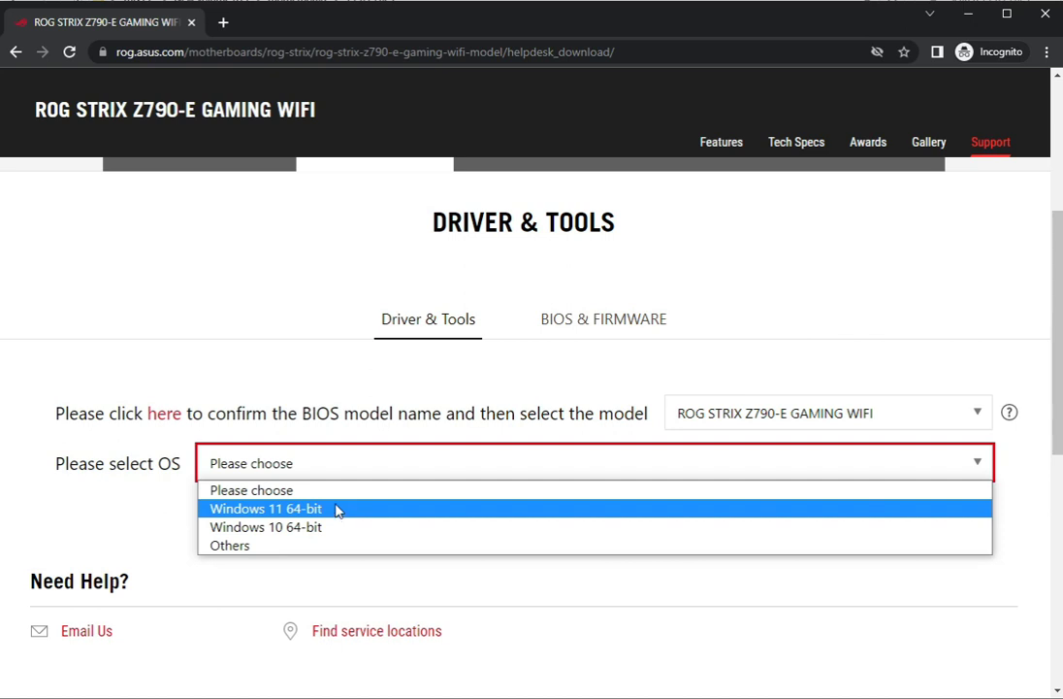
mouse_move(230, 545)
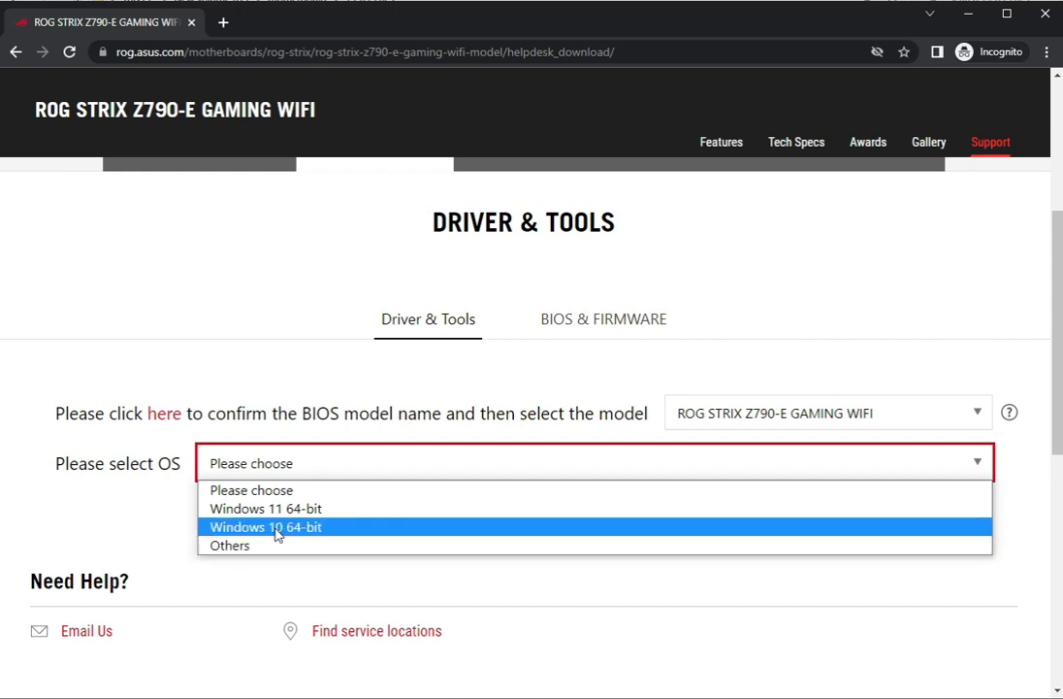
click(265, 527)
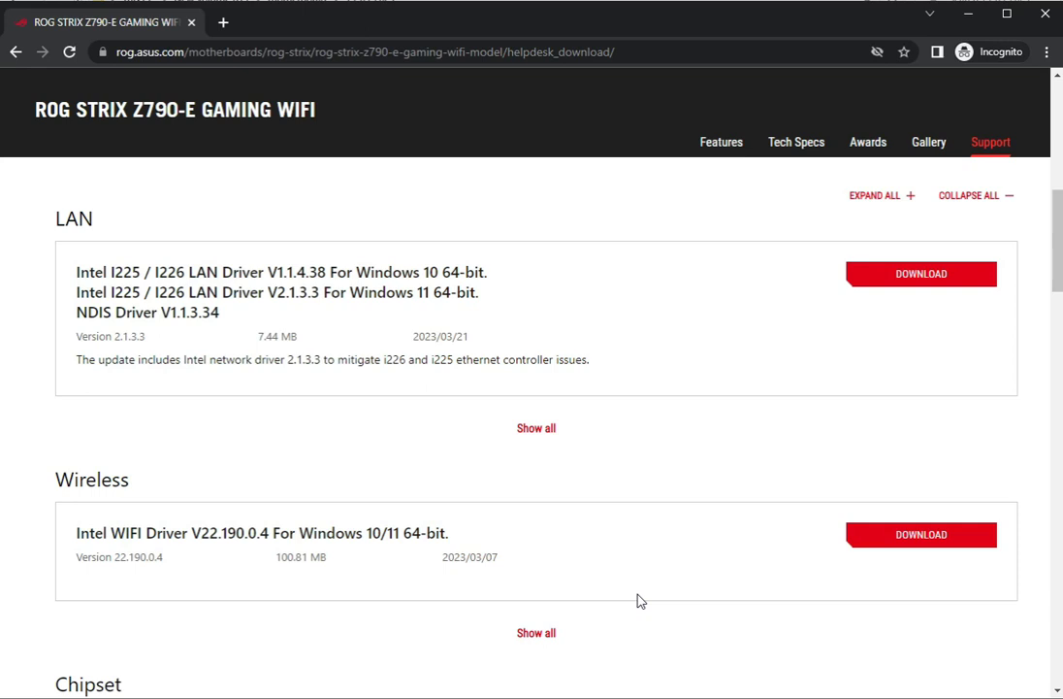
mouse_move(537, 428)
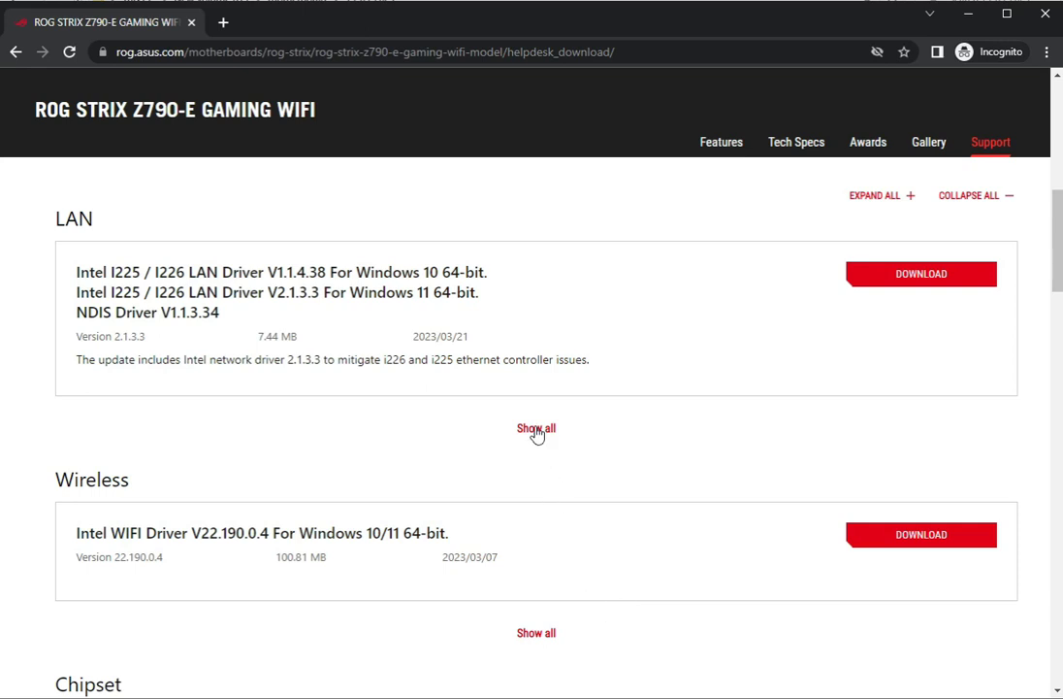
mouse_move(390, 336)
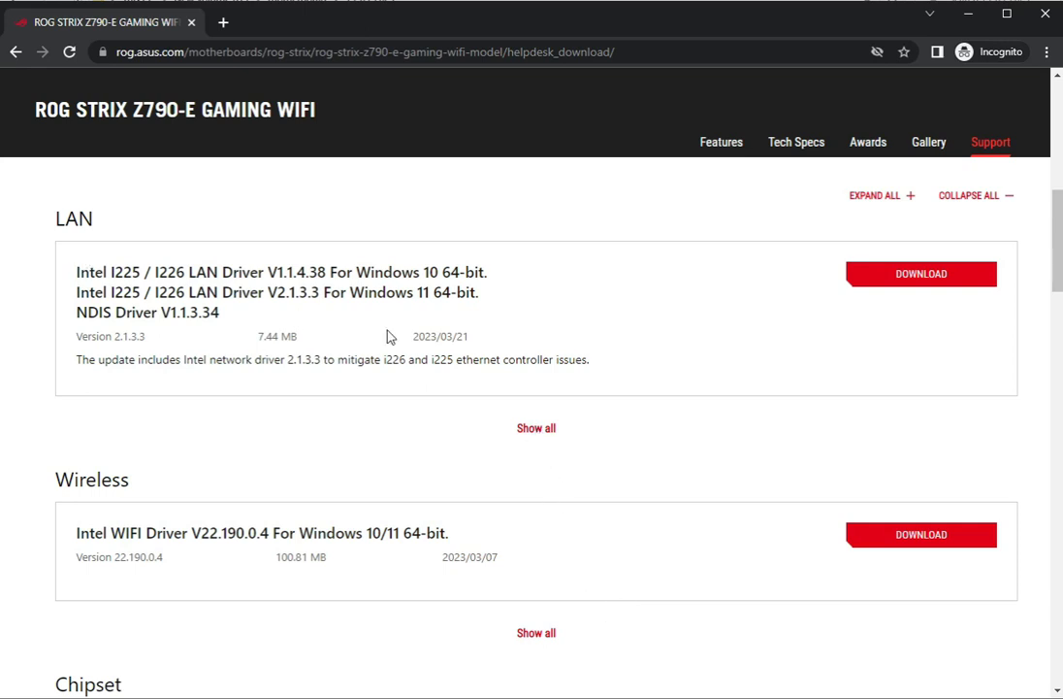
Step: Expand the LAN section to show every Intel LAN driver version
click(535, 428)
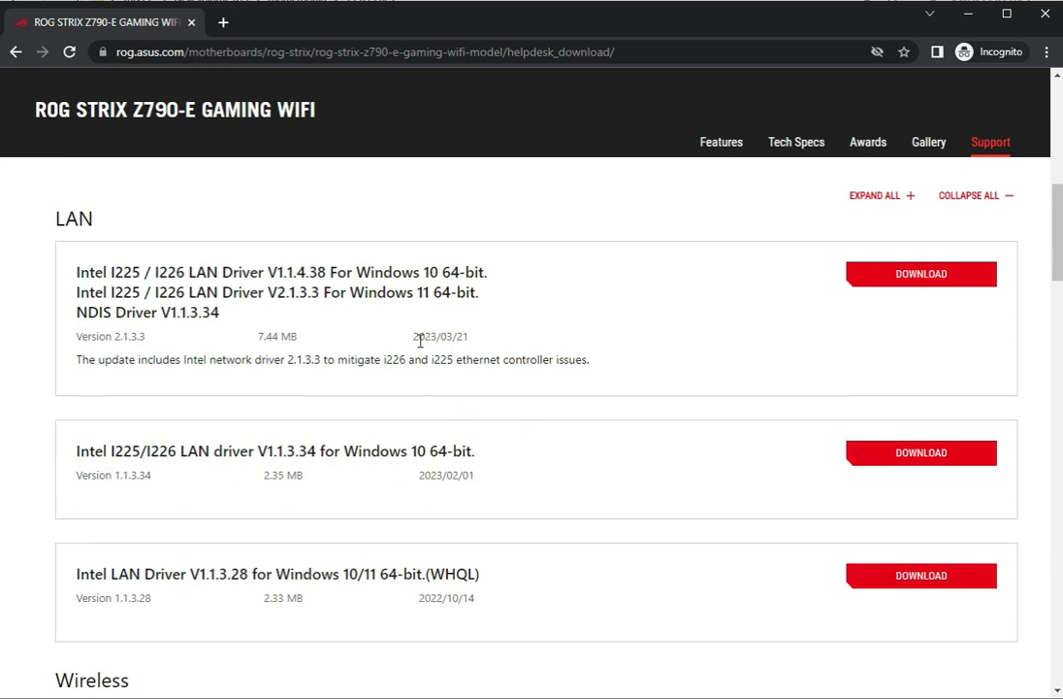
mouse_move(425, 352)
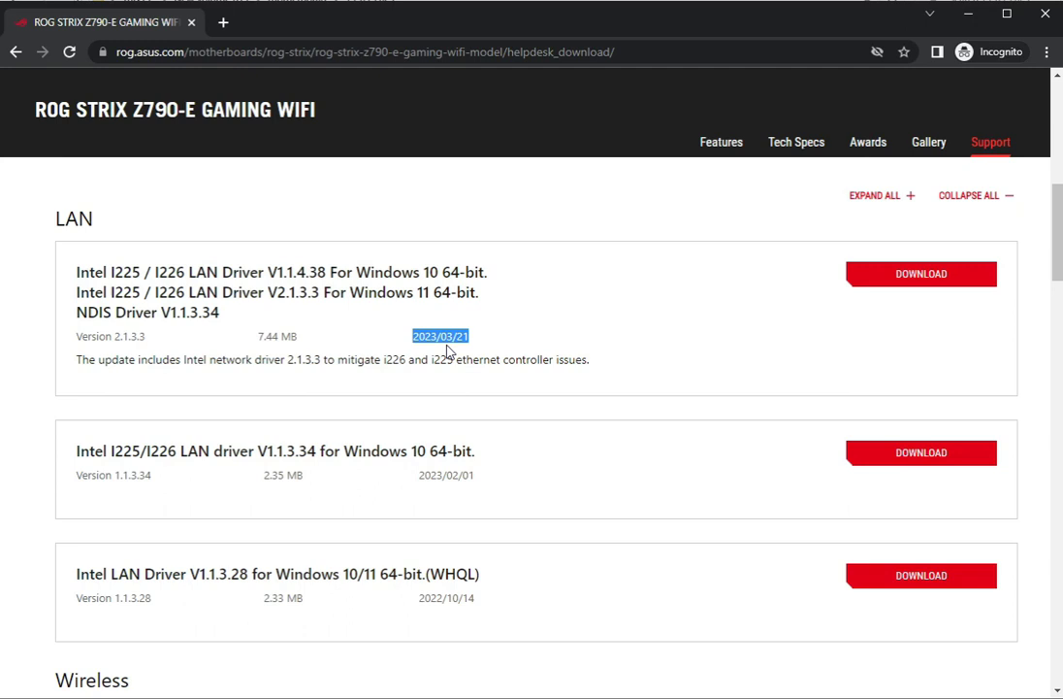
mouse_move(456, 490)
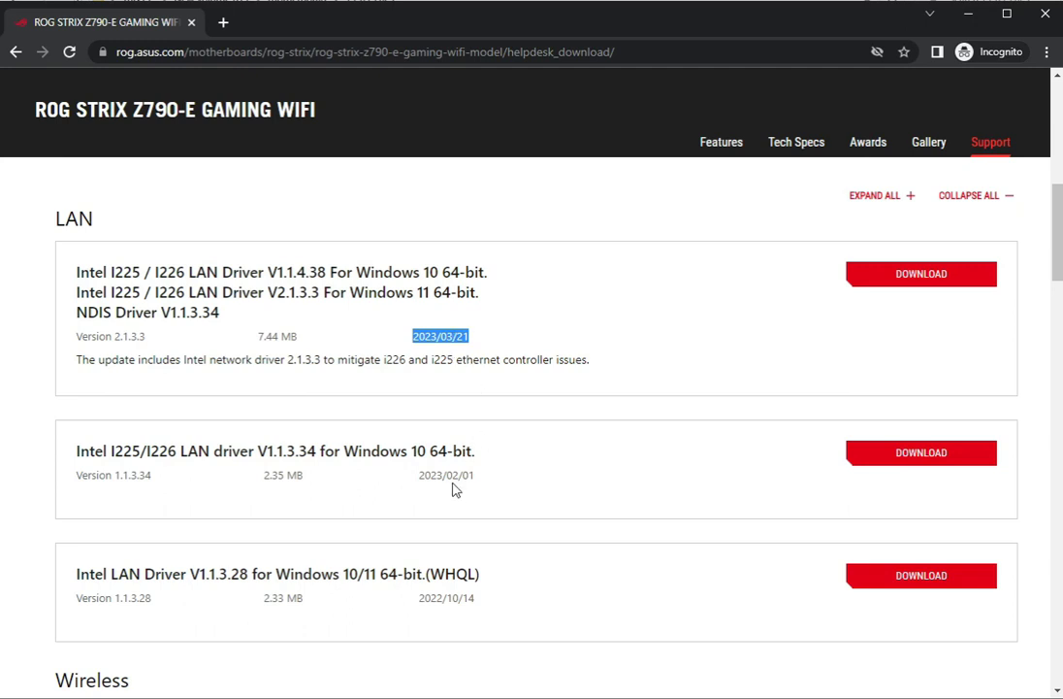
mouse_move(395, 297)
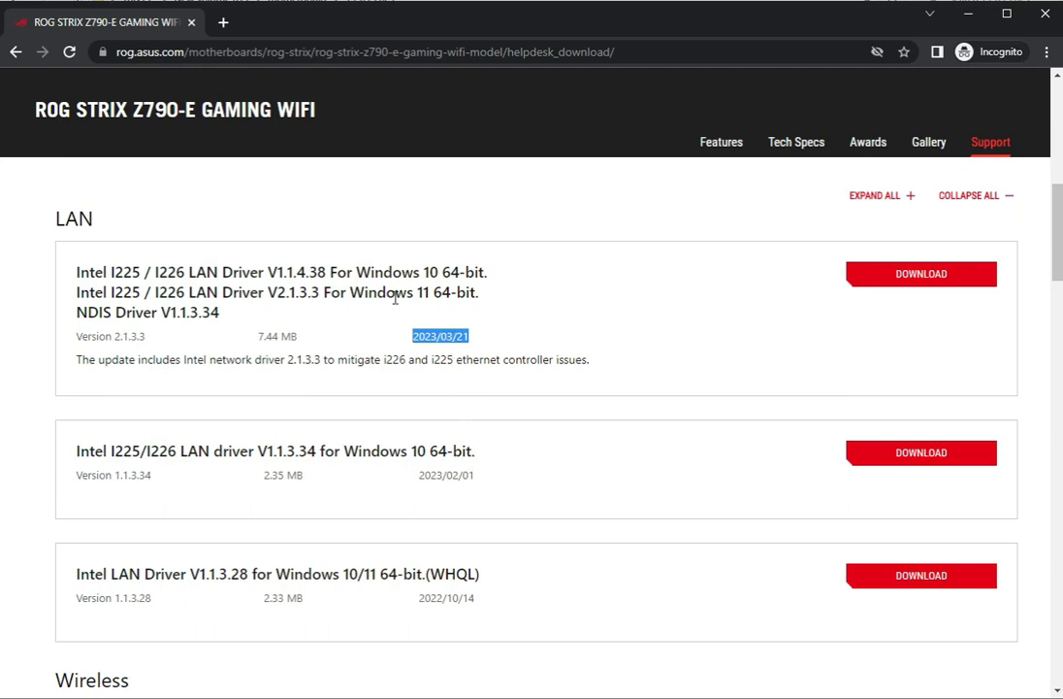
mouse_move(1023, 309)
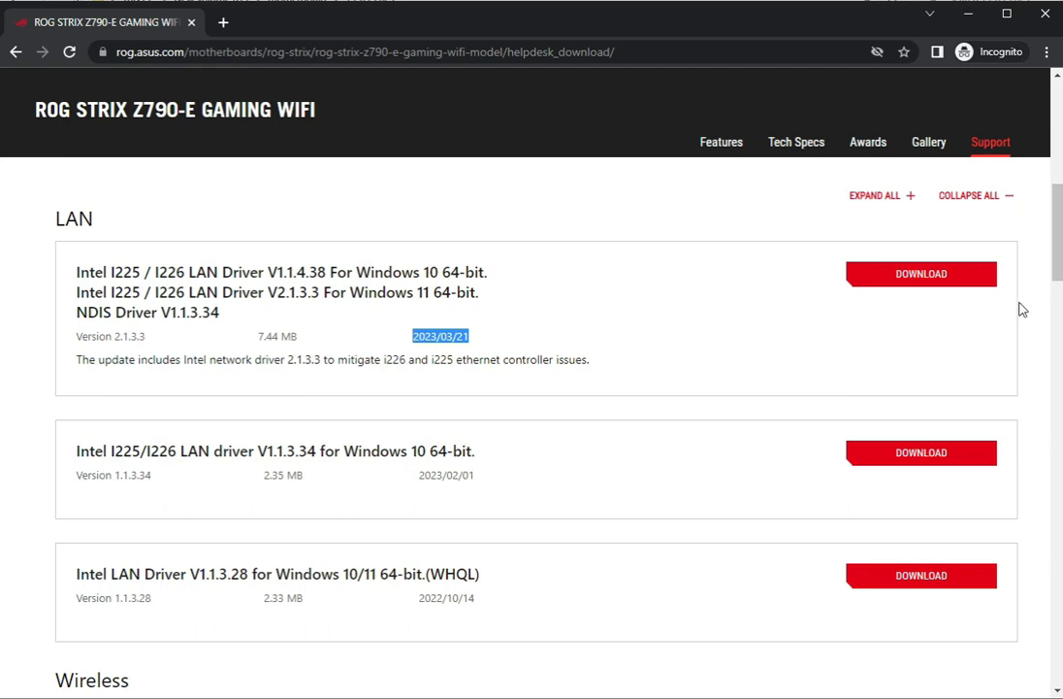
mouse_move(6, 380)
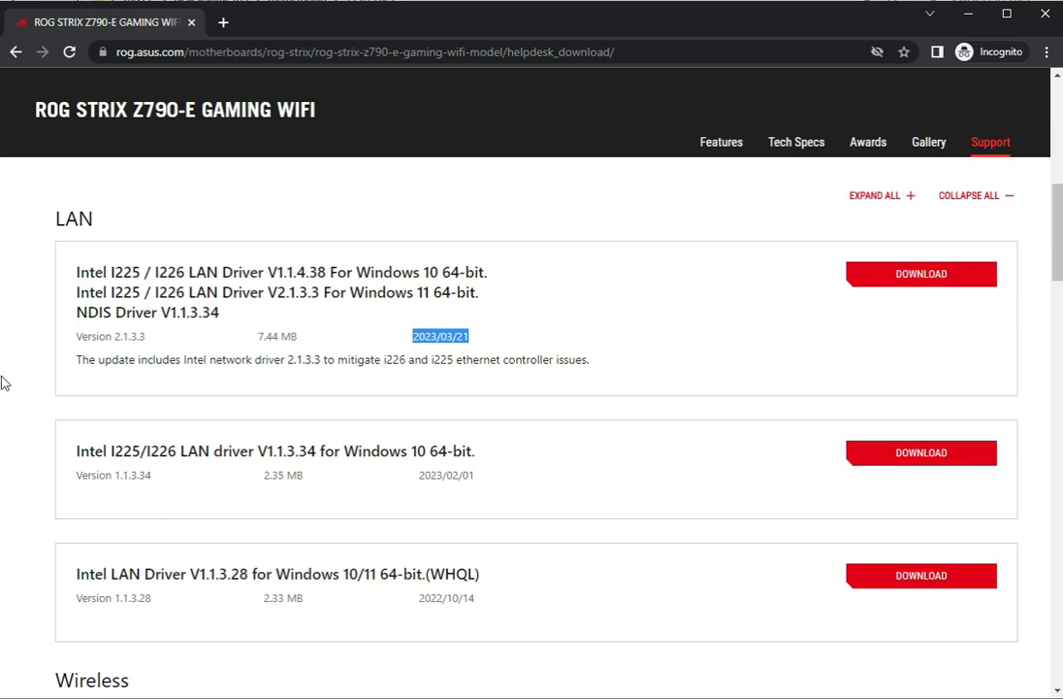
mouse_move(39, 378)
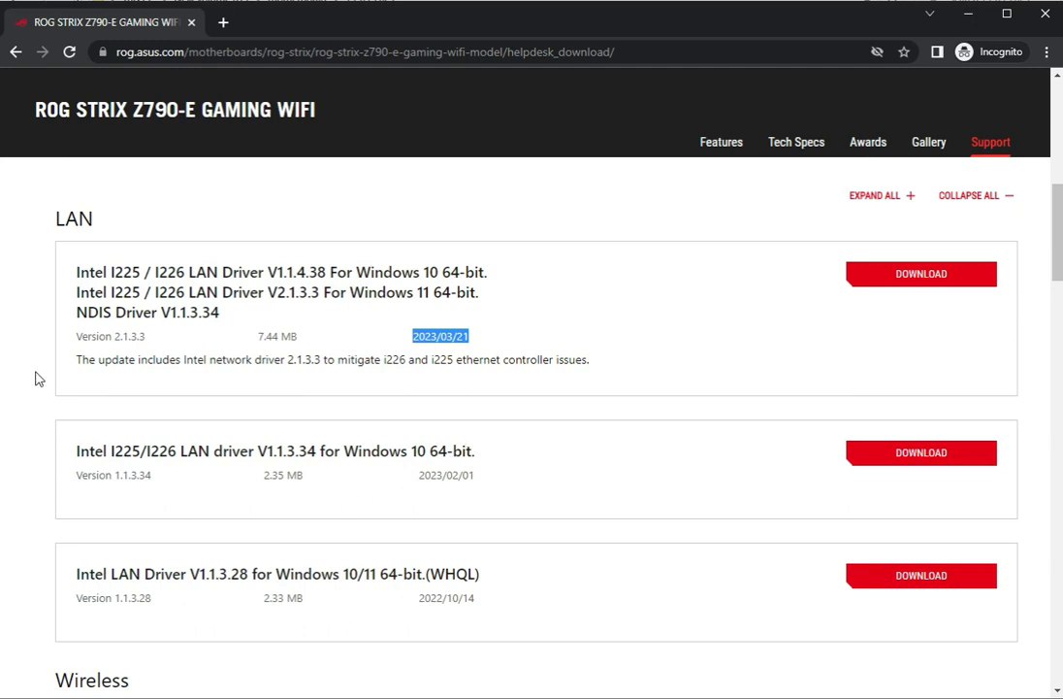
scroll(down, 3)
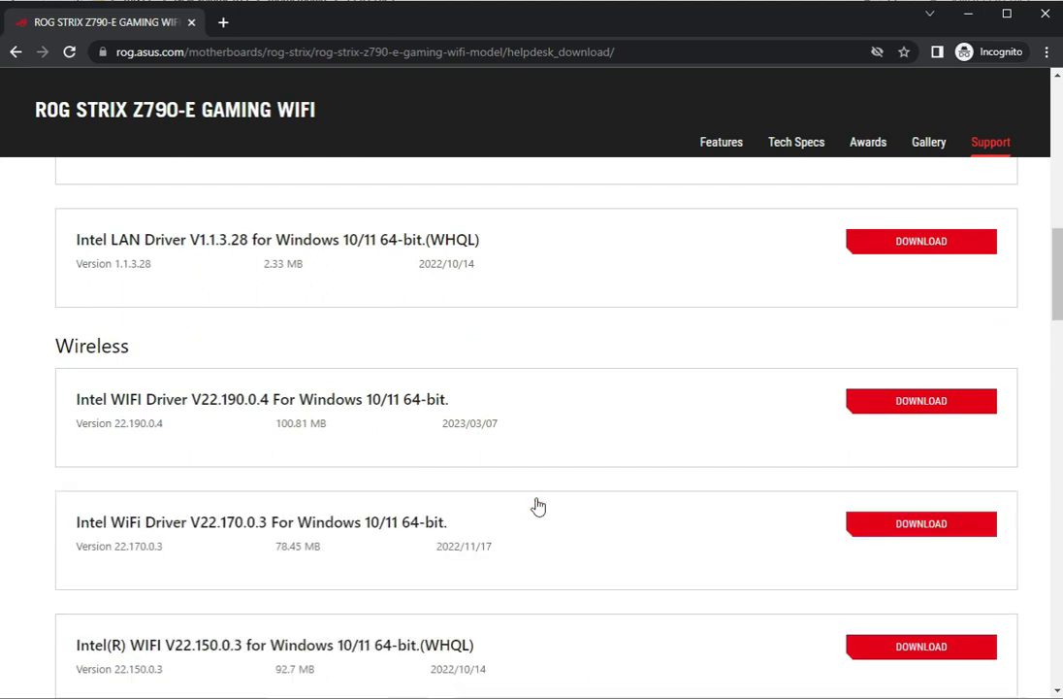
mouse_move(430, 458)
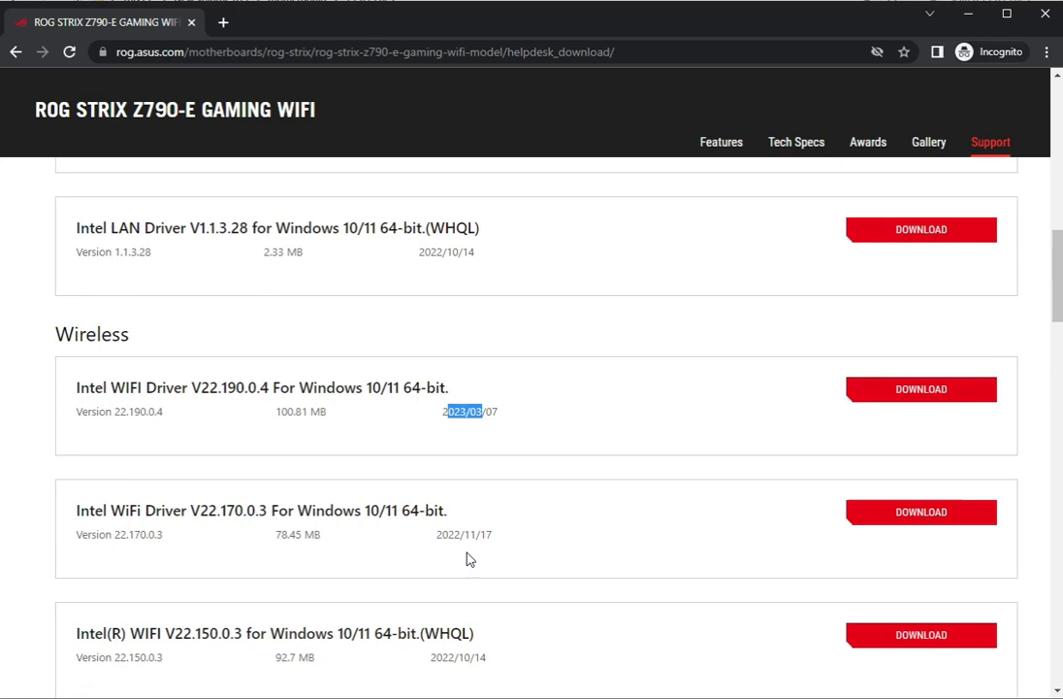
scroll(down, 3)
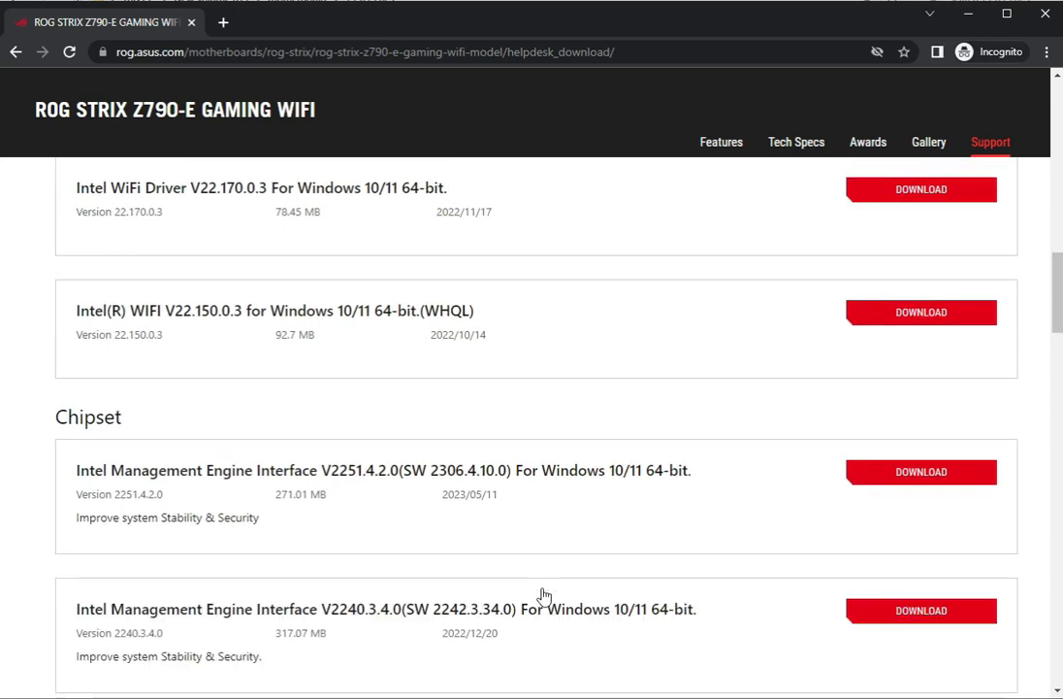
mouse_move(505, 510)
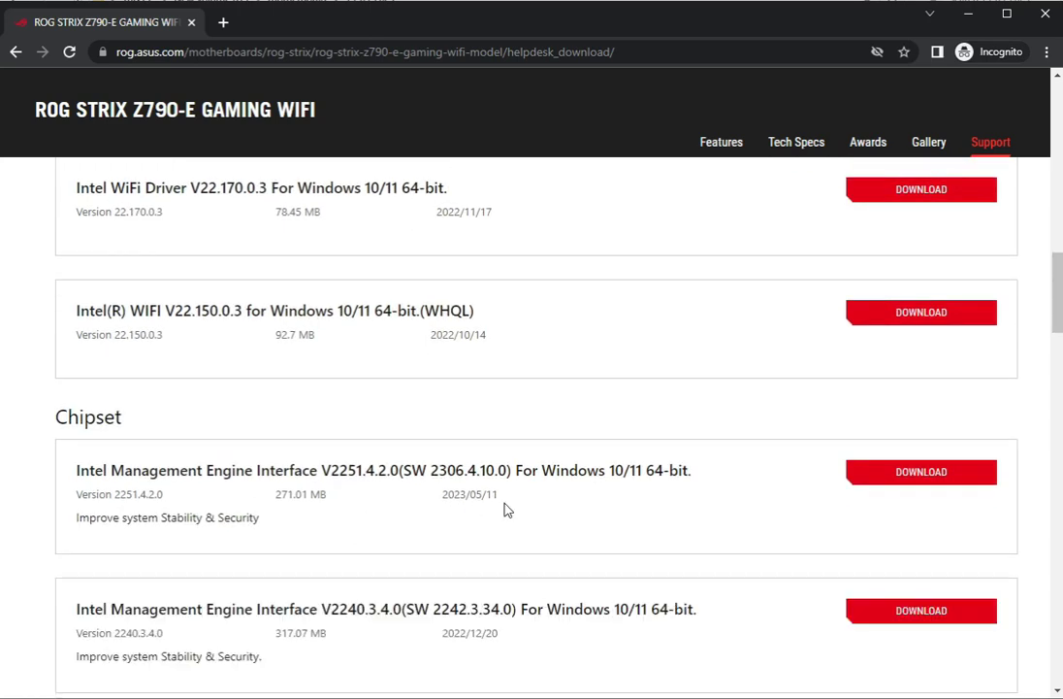
scroll(down, 3)
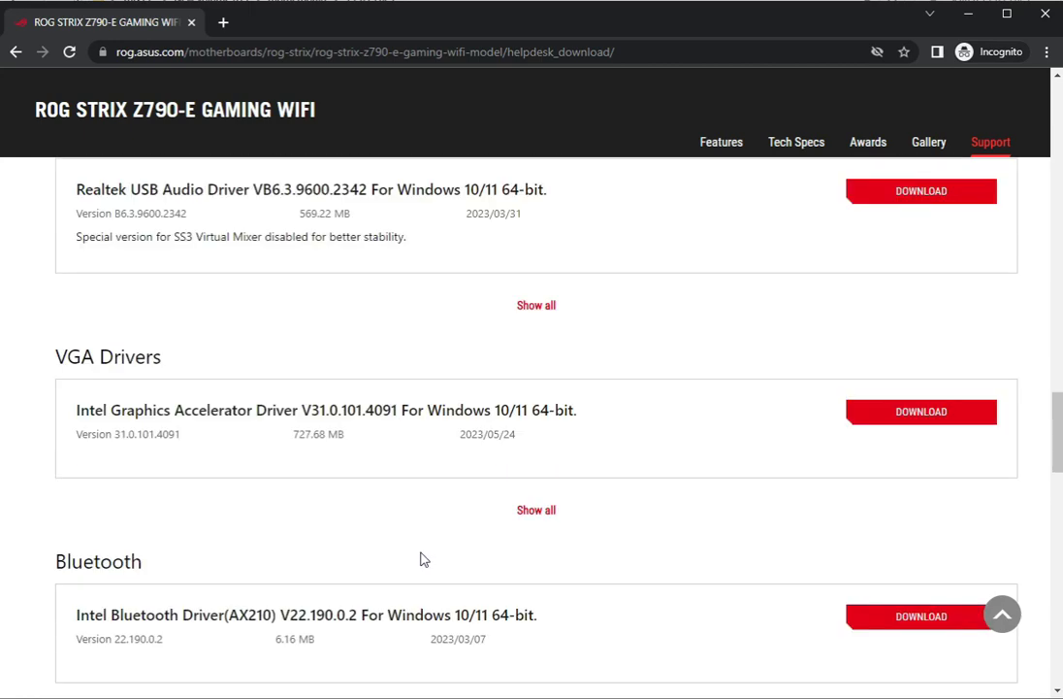
mouse_move(225, 446)
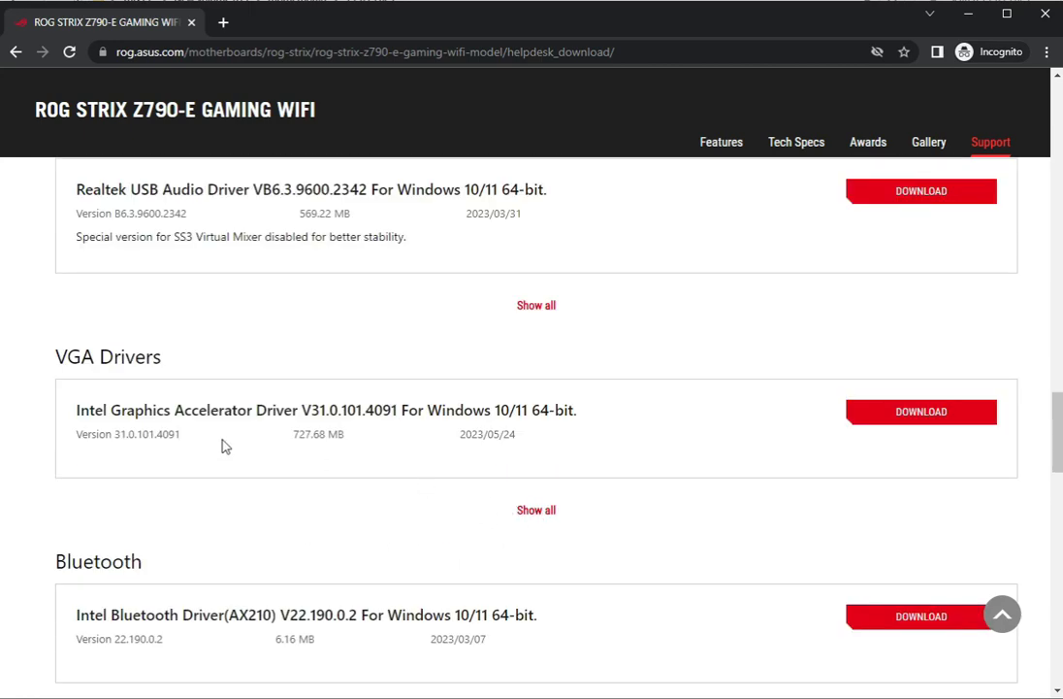
scroll(down, 3)
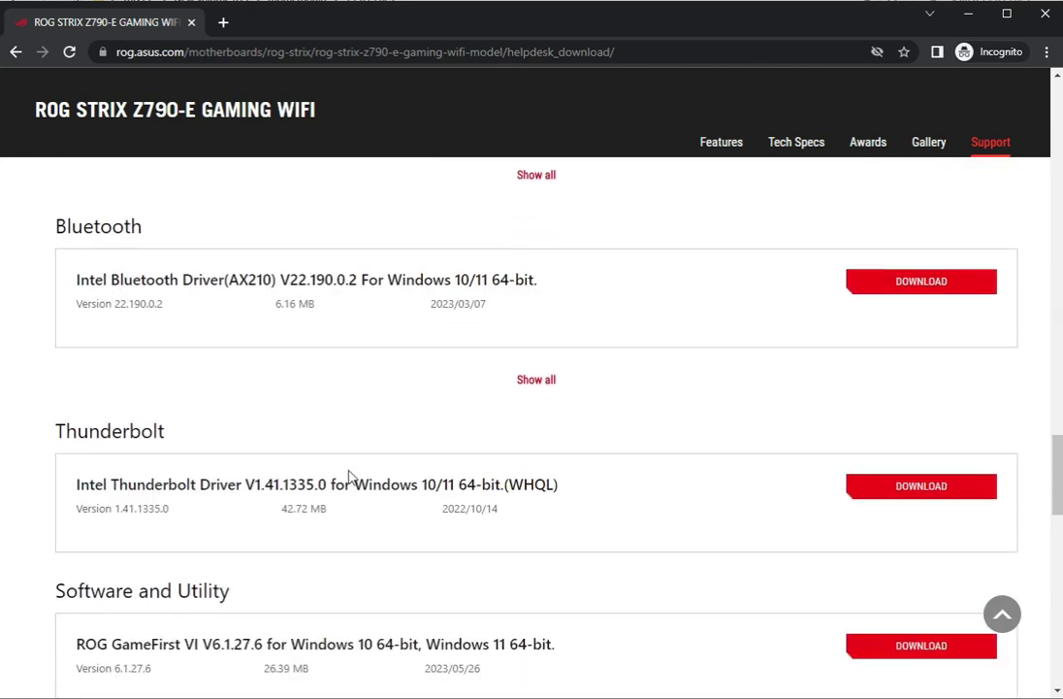
scroll(down, 3)
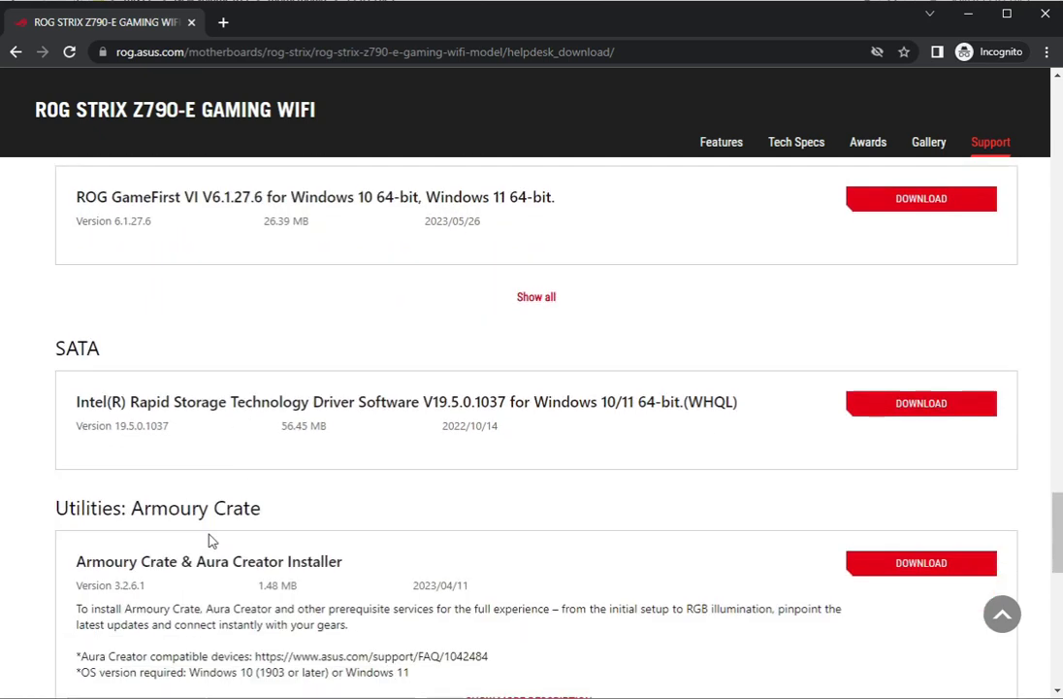
scroll(down, 3)
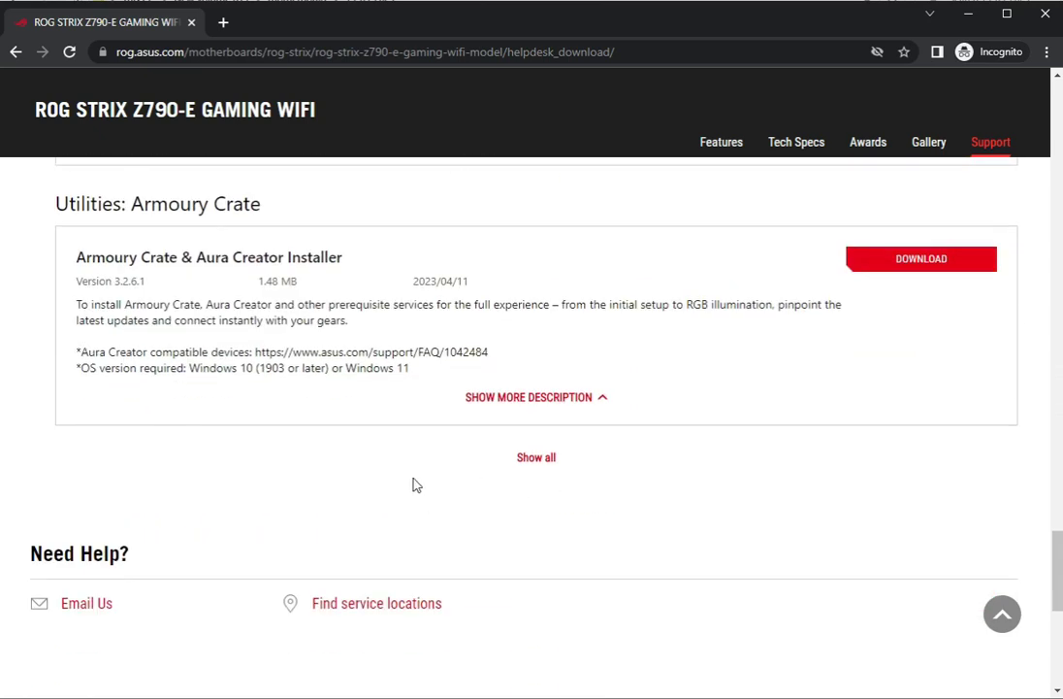
scroll(down, 3)
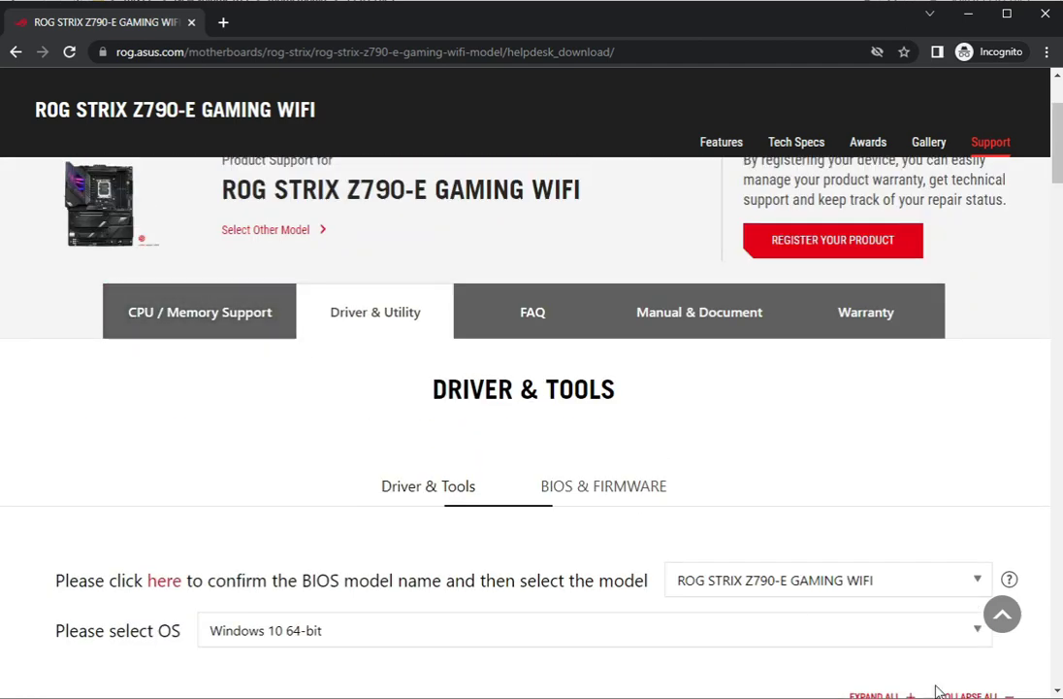
Step: On BIOS & Firmware with ROG STRIX Z790-E GAMING WIFI selected, download BIOS 0904
click(603, 485)
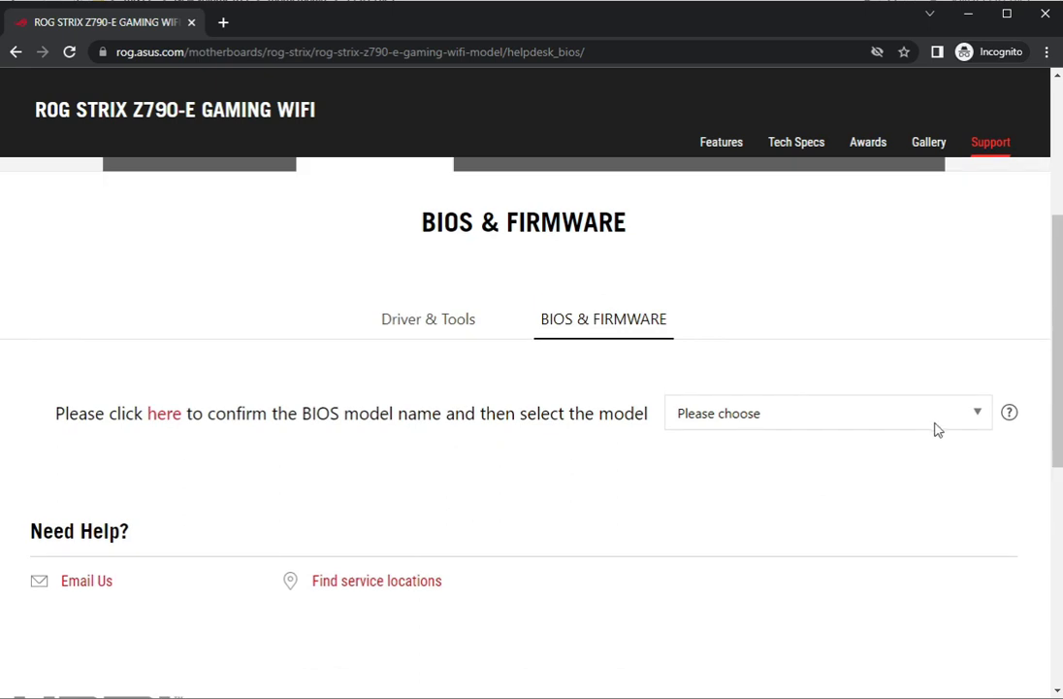
click(826, 413)
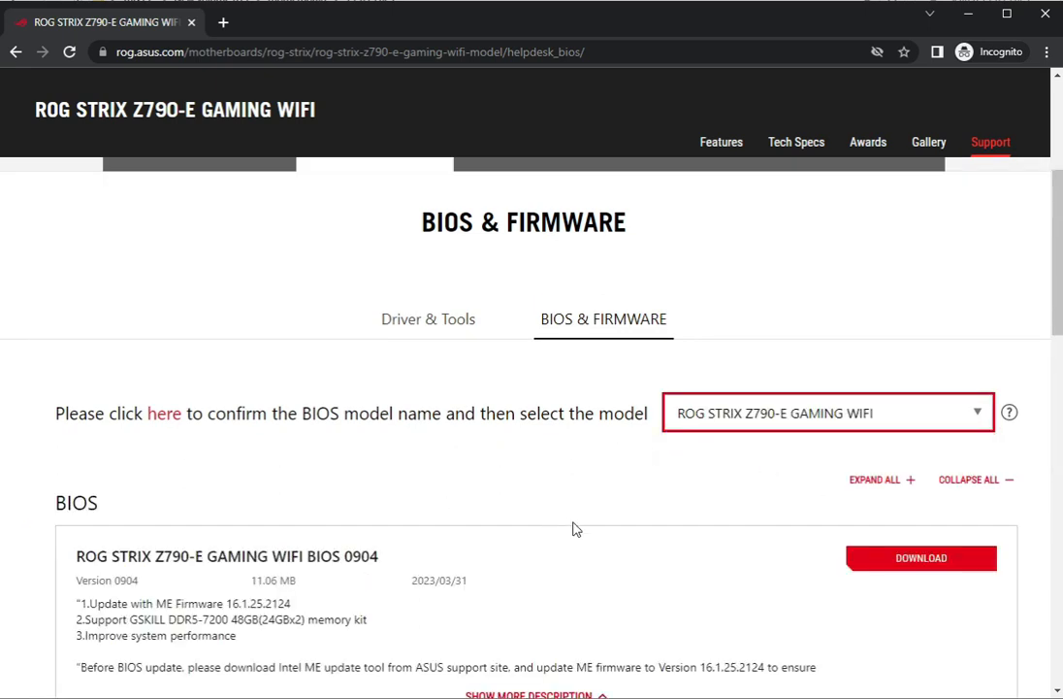
scroll(down, 3)
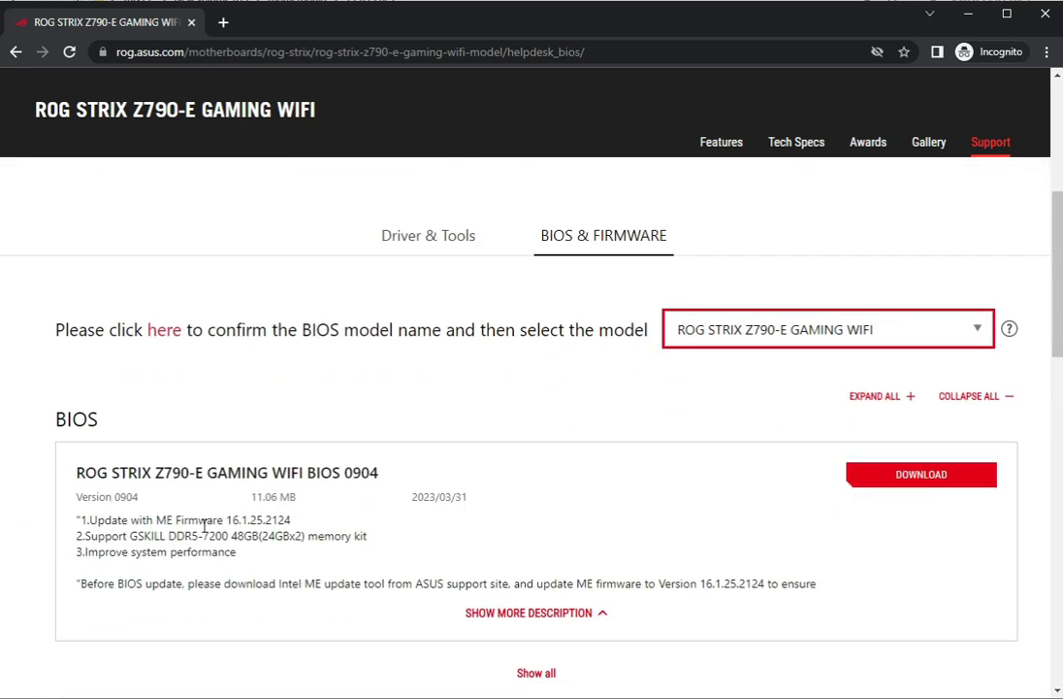
mouse_move(229, 513)
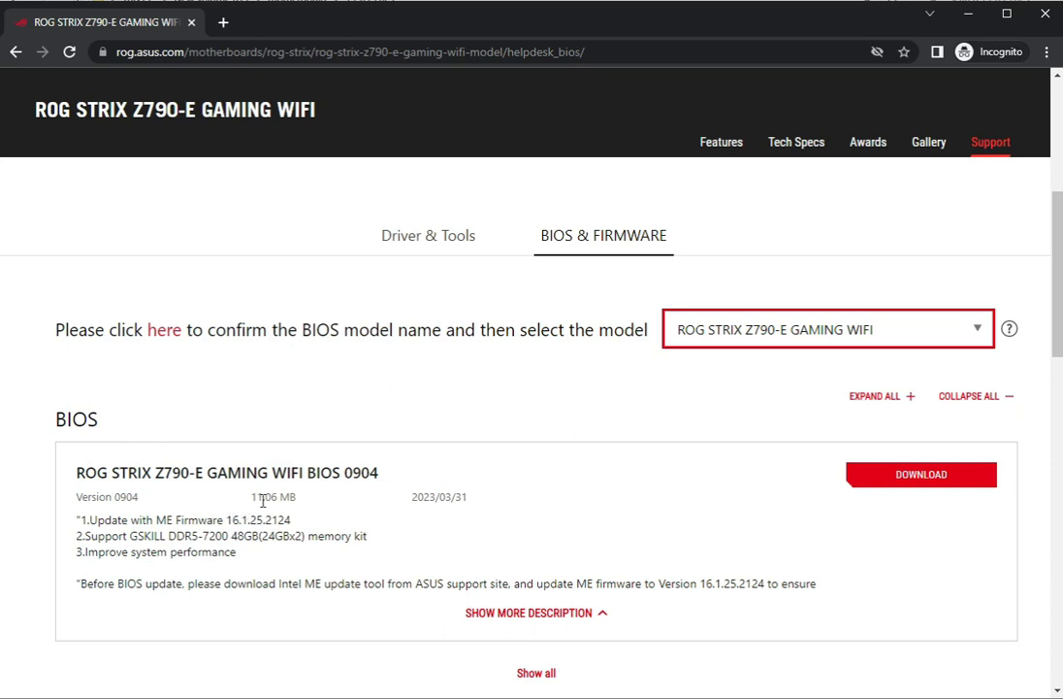
mouse_move(909, 496)
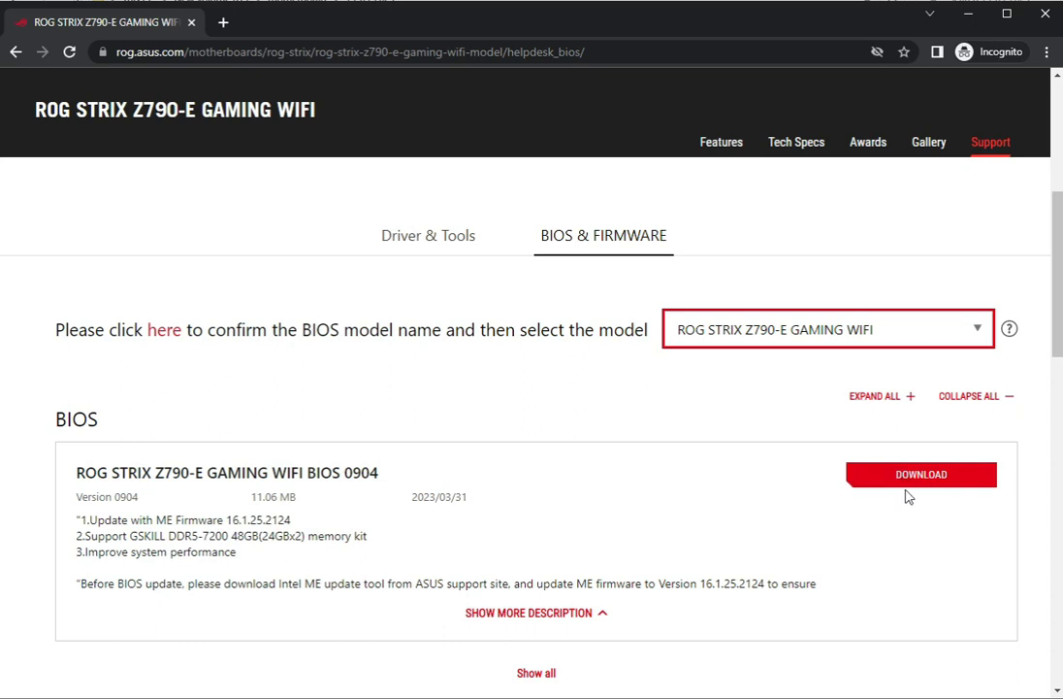
click(920, 475)
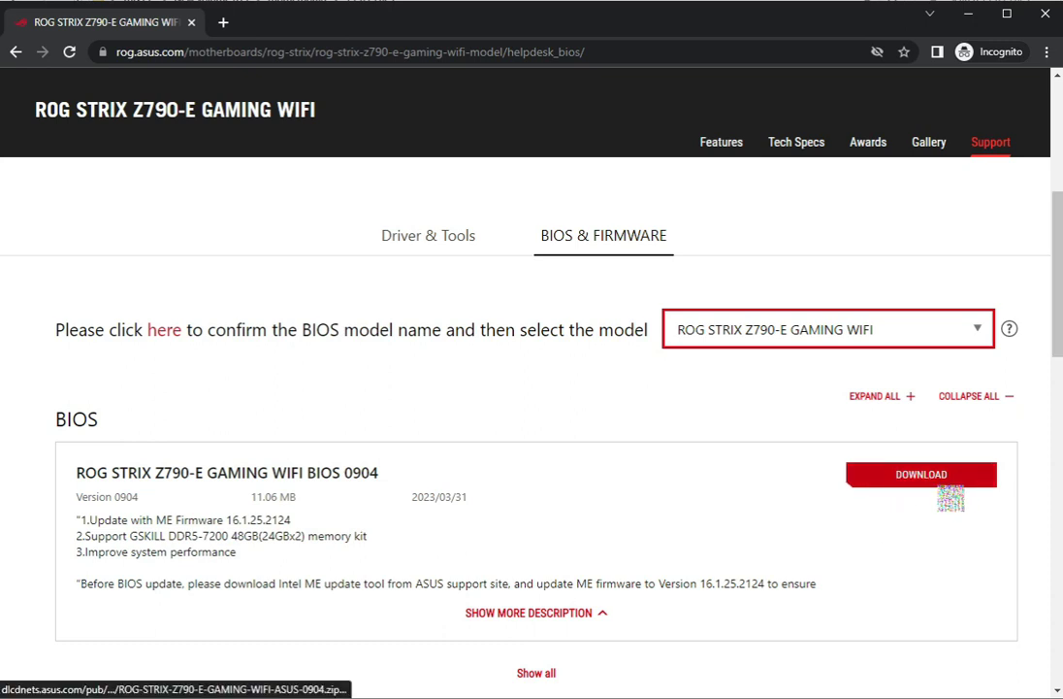